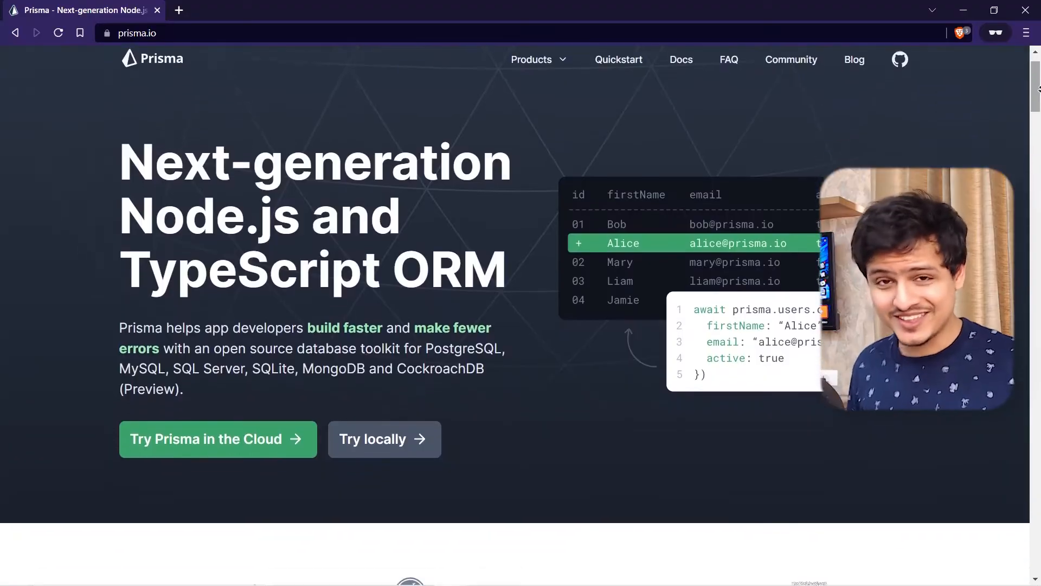
Step: Scroll through the Prisma Migrate page down to the Fast in Development and Reliable in Production sections
scroll("down", 3)
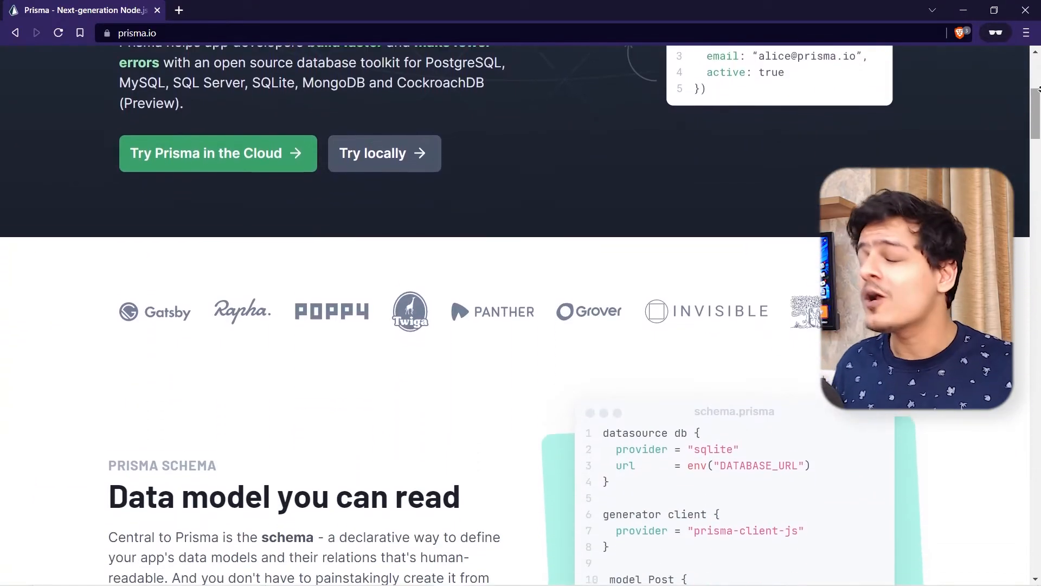
scroll("down", 3)
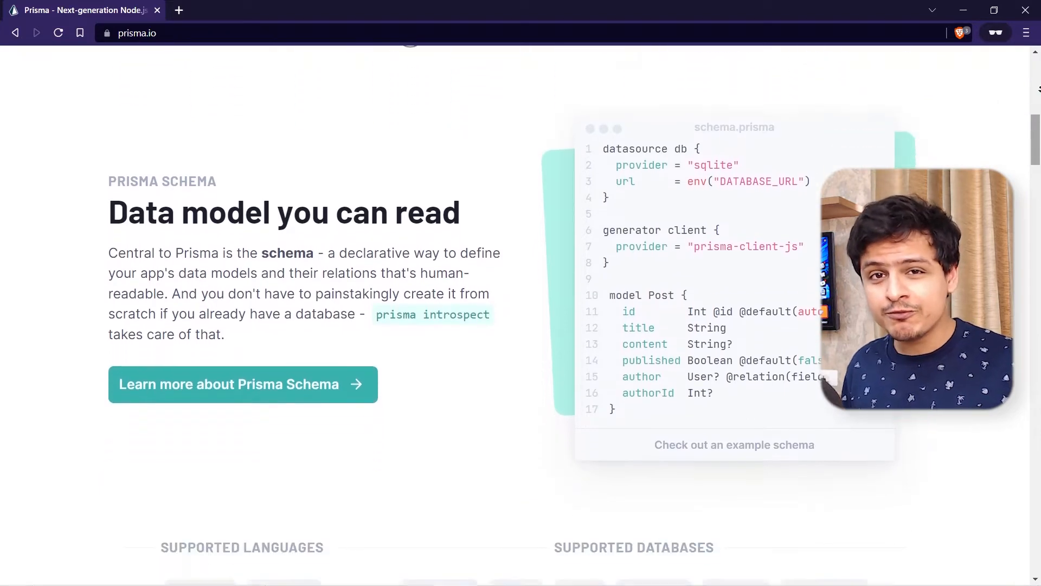
scroll("down", 3)
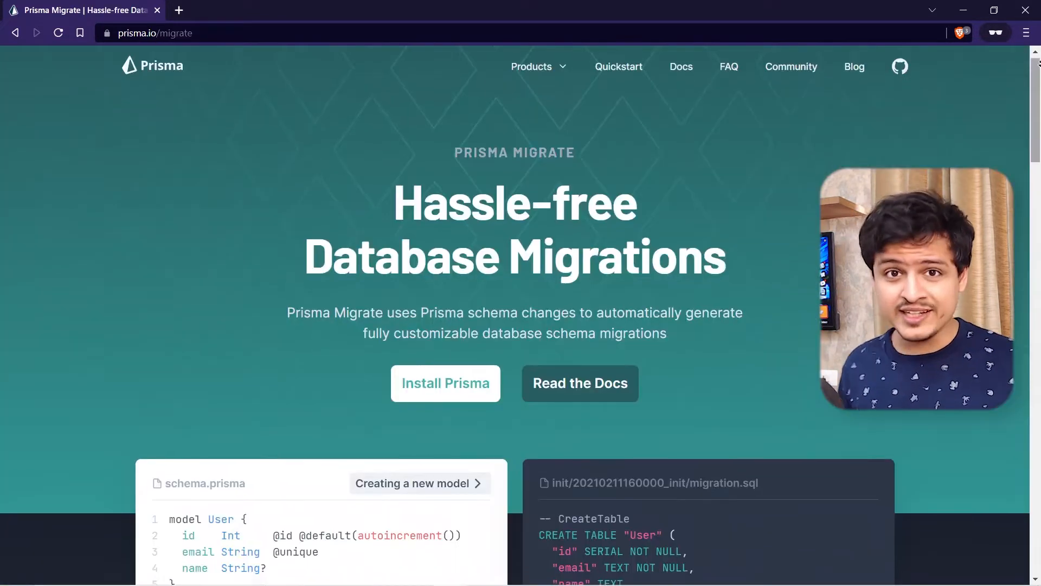
scroll("down", 3)
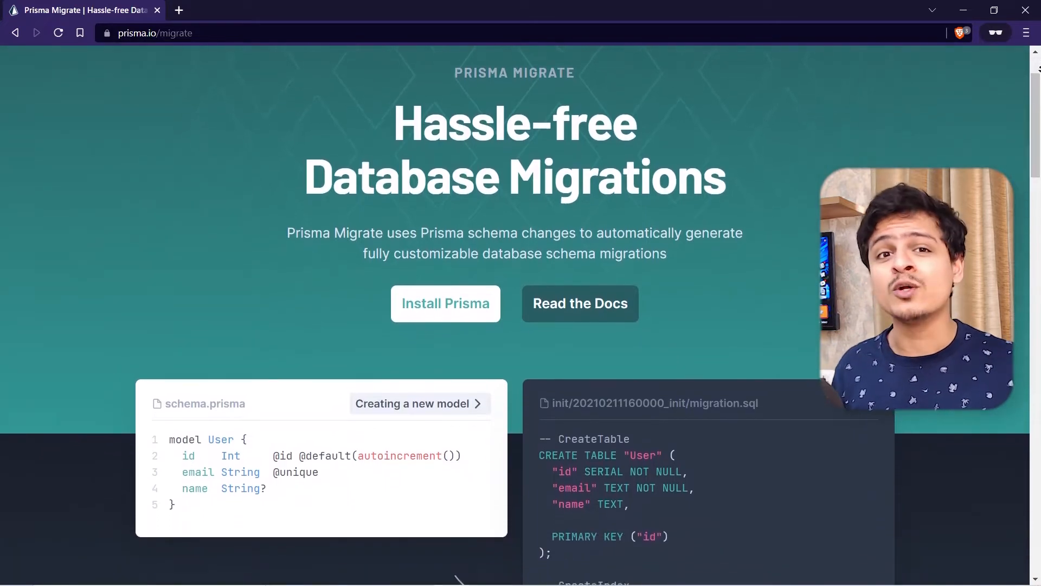
scroll("down", 3)
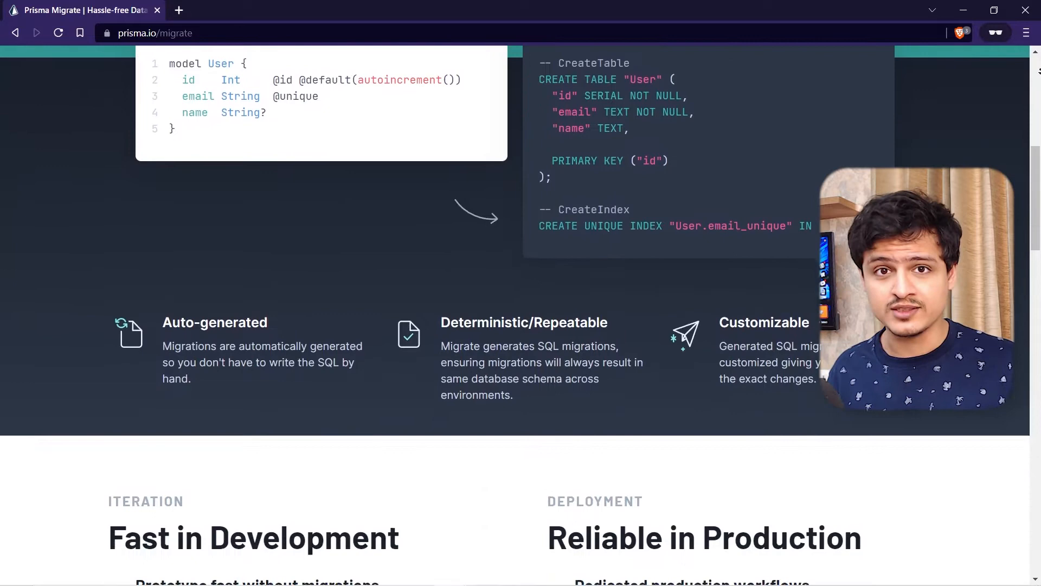
scroll("down", 3)
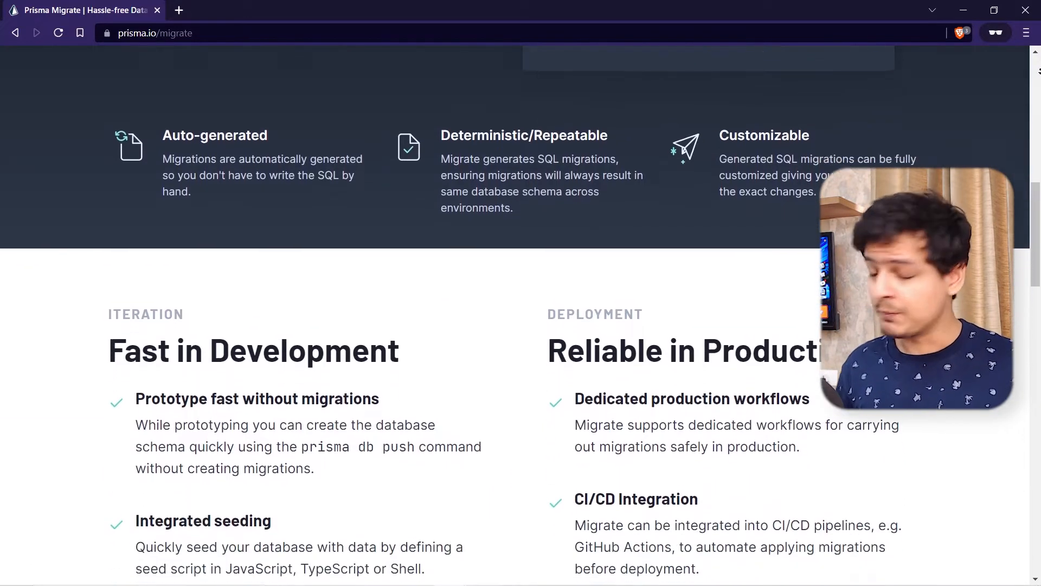
scroll("down", 3)
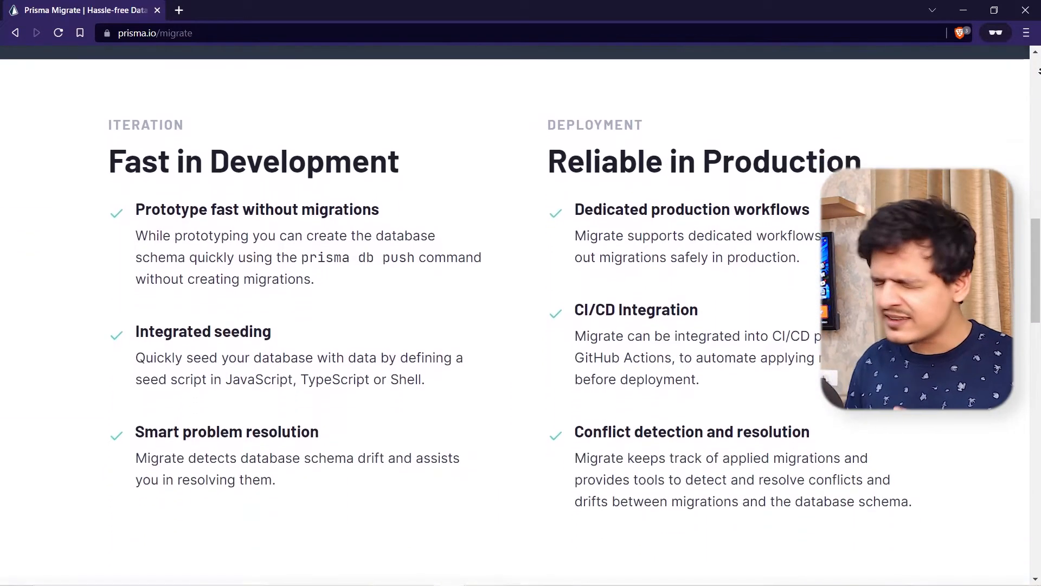
scroll("down", 3)
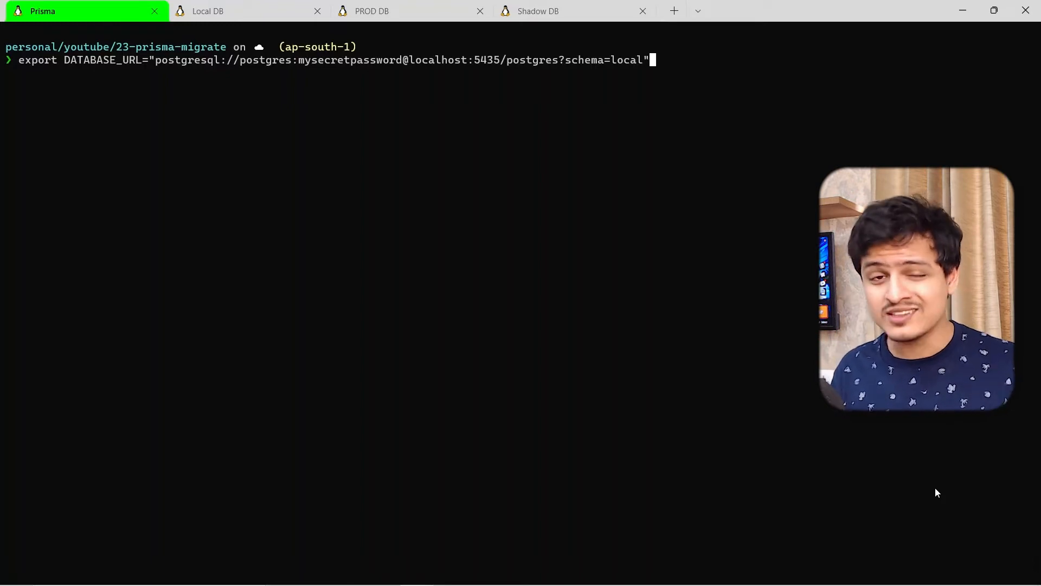
Step: Export DATABASE_URL pointing at the local Postgres schema
key("enter")
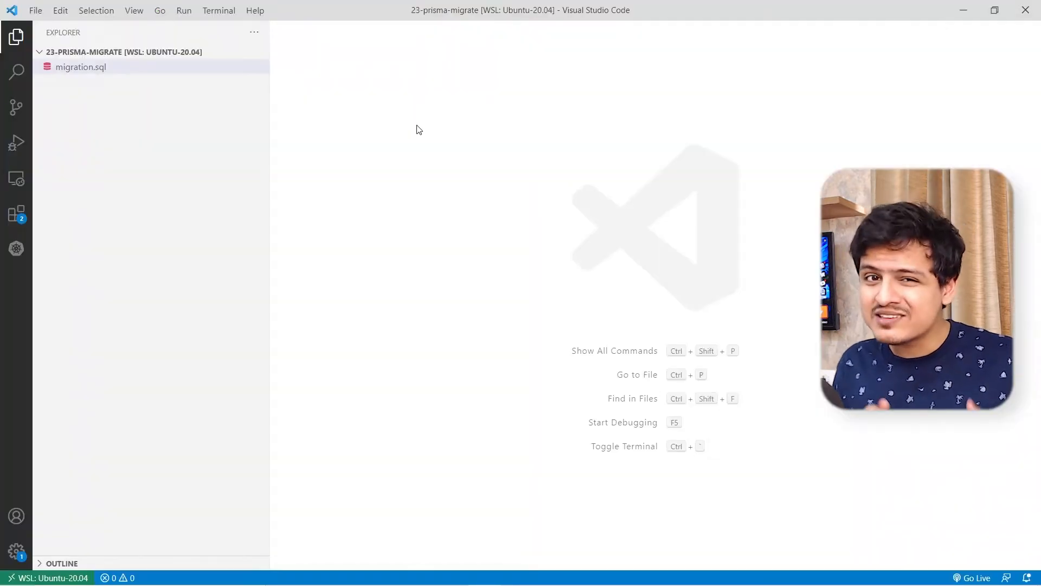
Step: Create prisma/migrations/v1.0.0 for migration.sql and start a new schema.prisma file
left_click(227, 52)
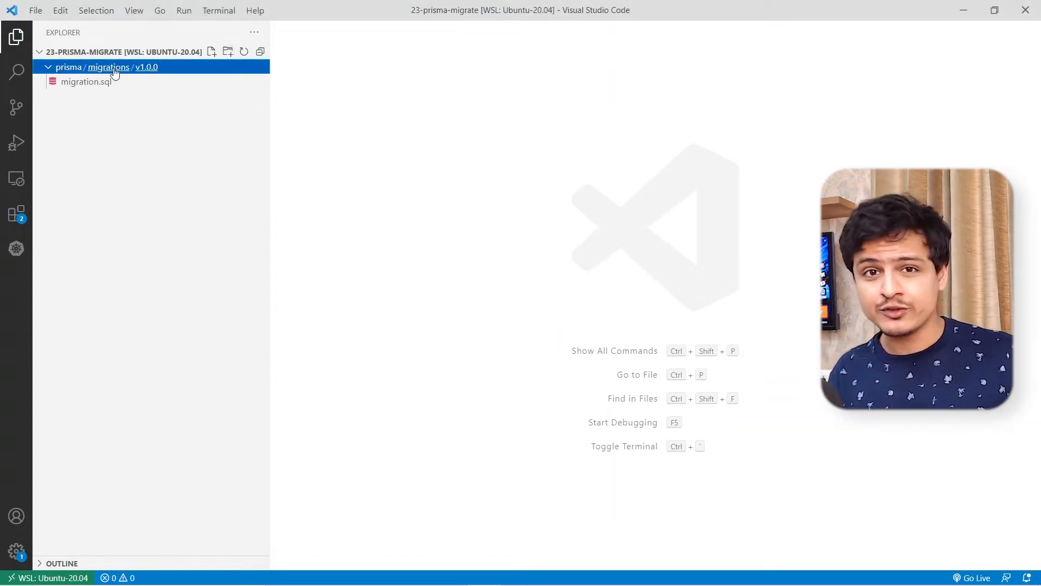
left_click(211, 52)
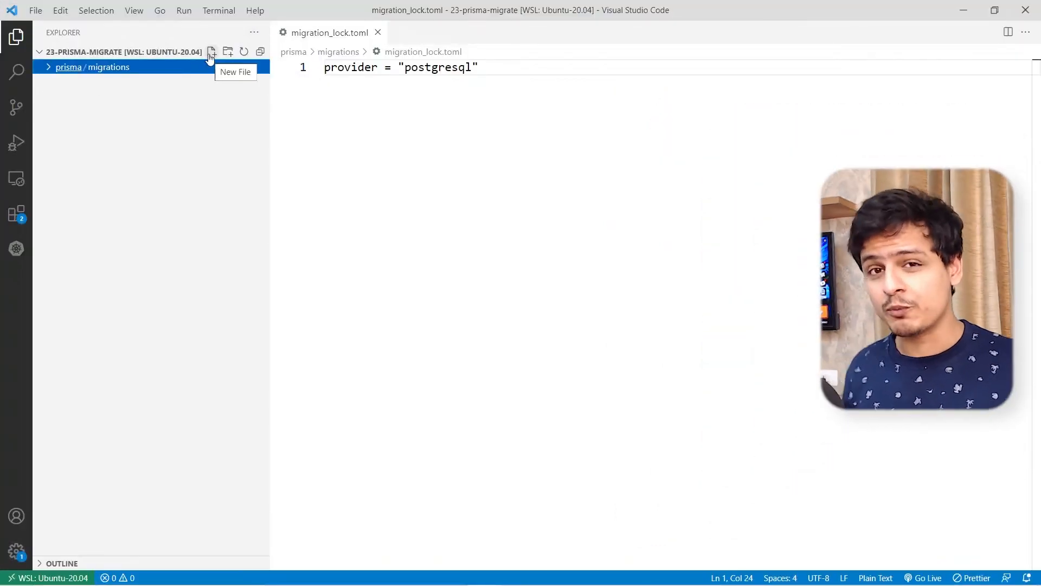
type("schema.prisma")
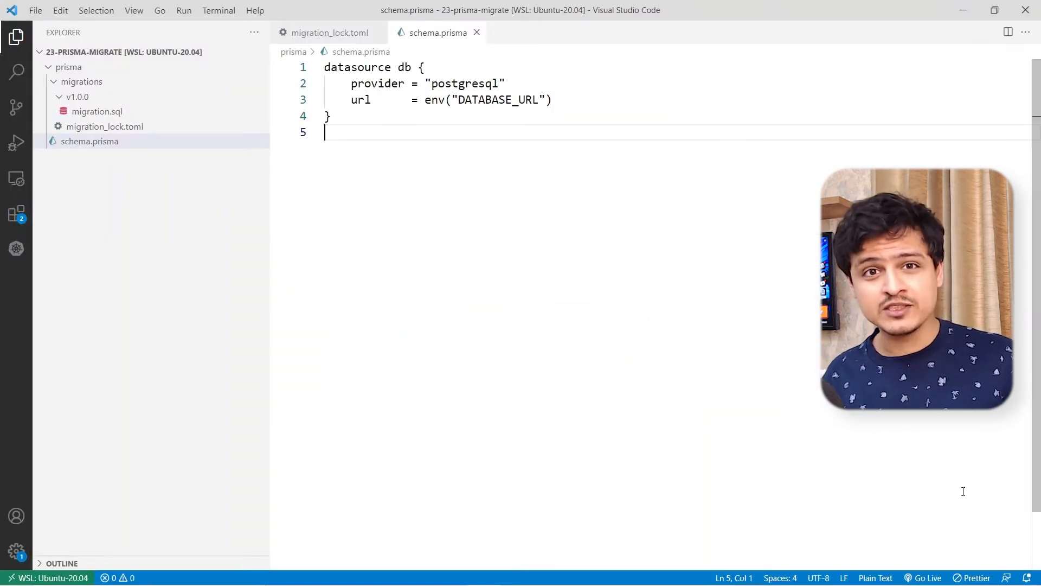
Step: View the v1.0.0 migration.sql with its pokemon and trainer tables and select all its SQL
left_click(96, 111)
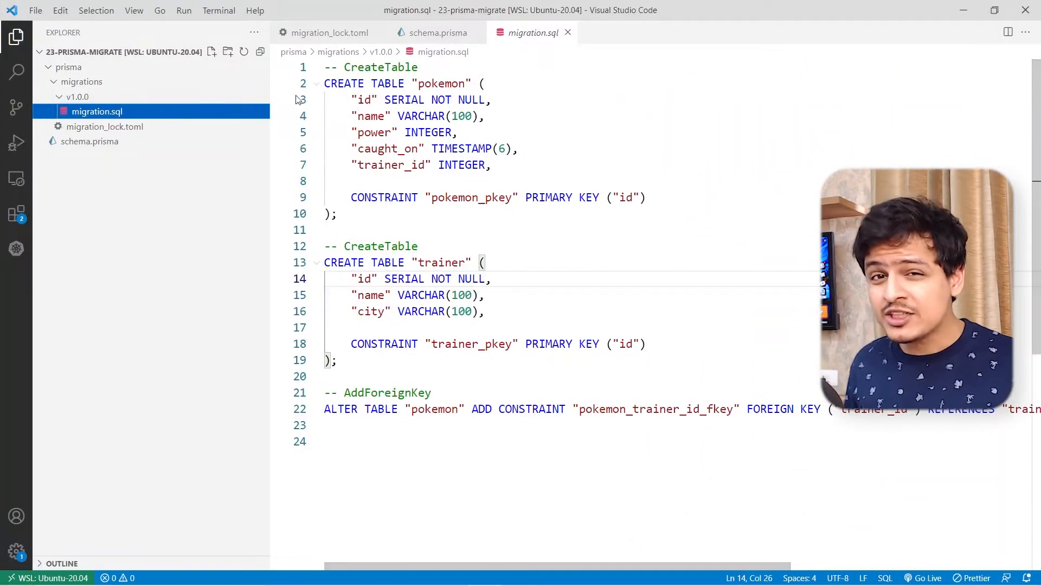
key("ctrl+a")
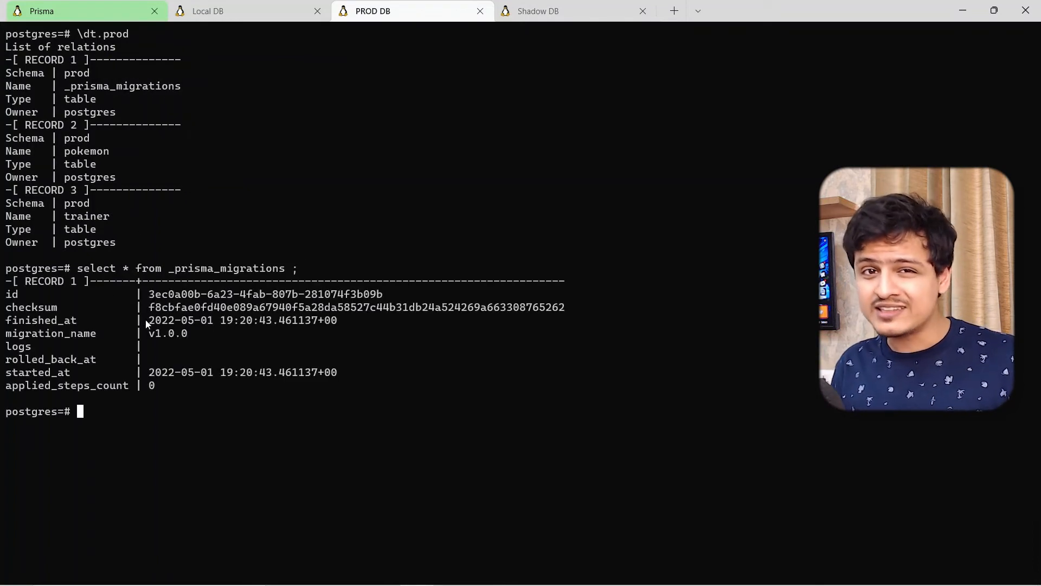
double_click(167, 333)
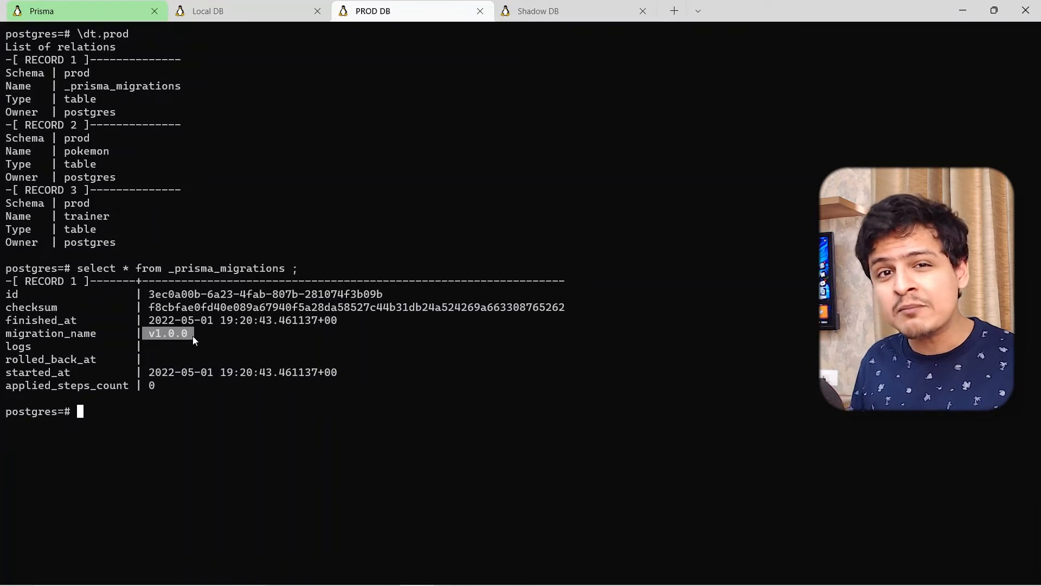
mouse_move(187, 343)
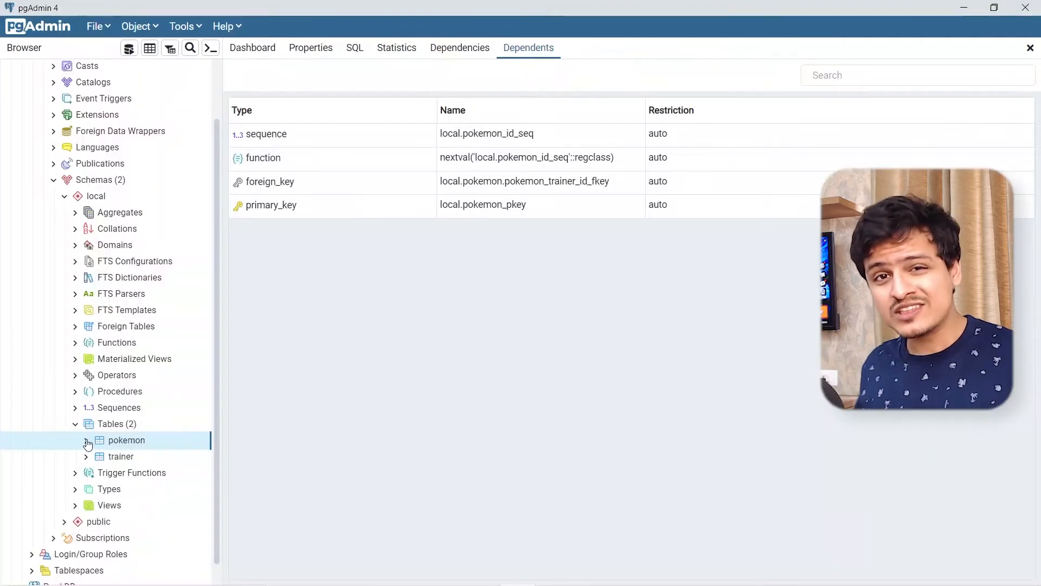
Step: Rename pokemon's power column to power_level via its Properties dialog and save
right_click(126, 439)
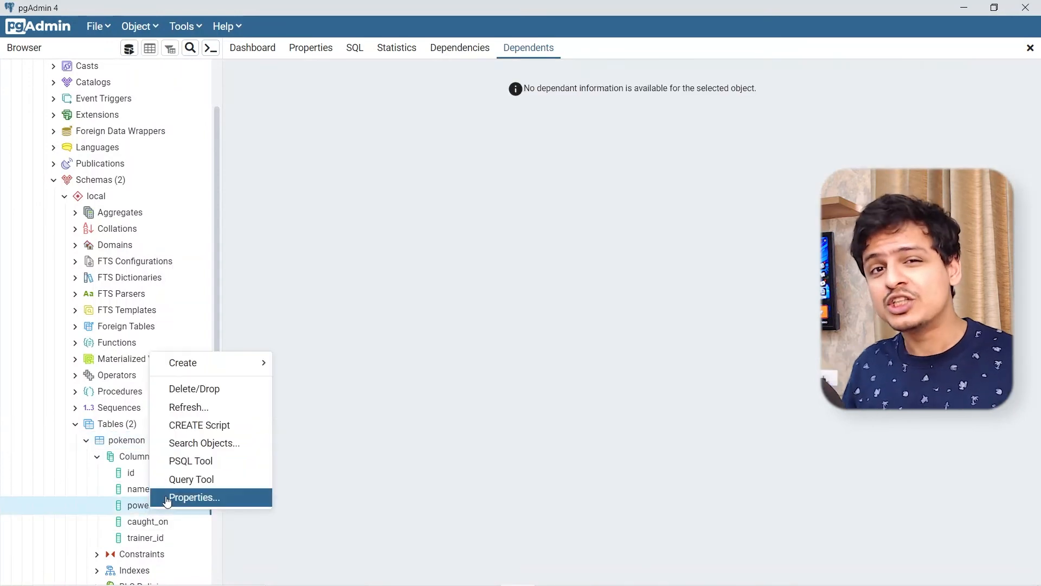
left_click(193, 498)
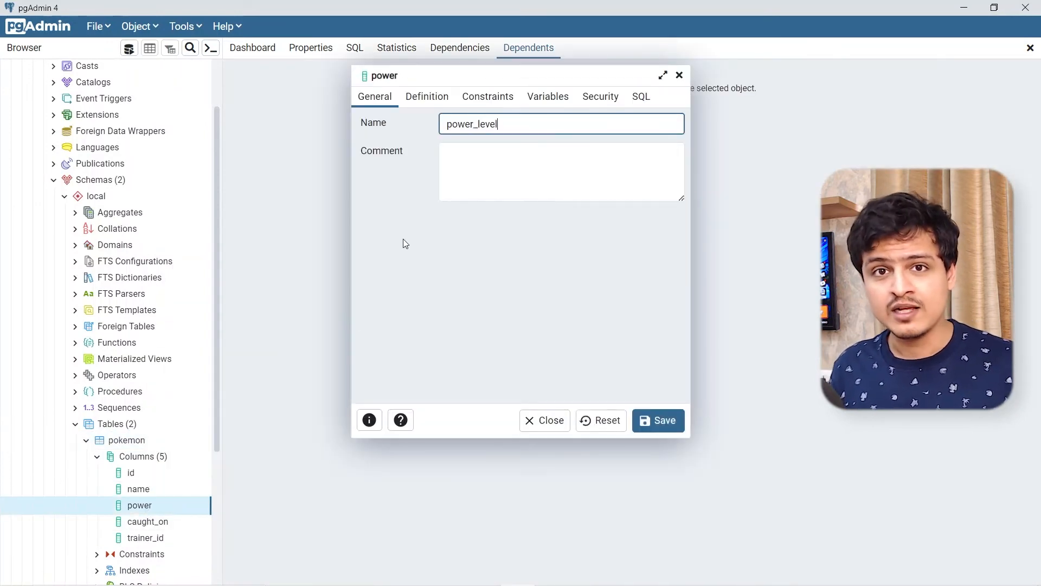
left_click(657, 420)
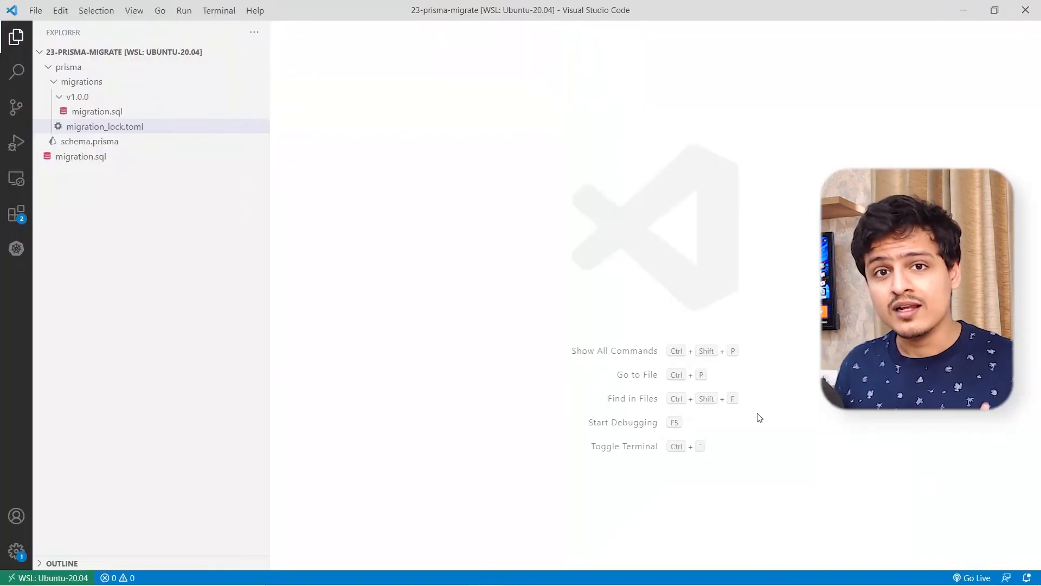
Step: Create the v2.0.0 migrations folder and move migration.sql into it
left_click(228, 52)
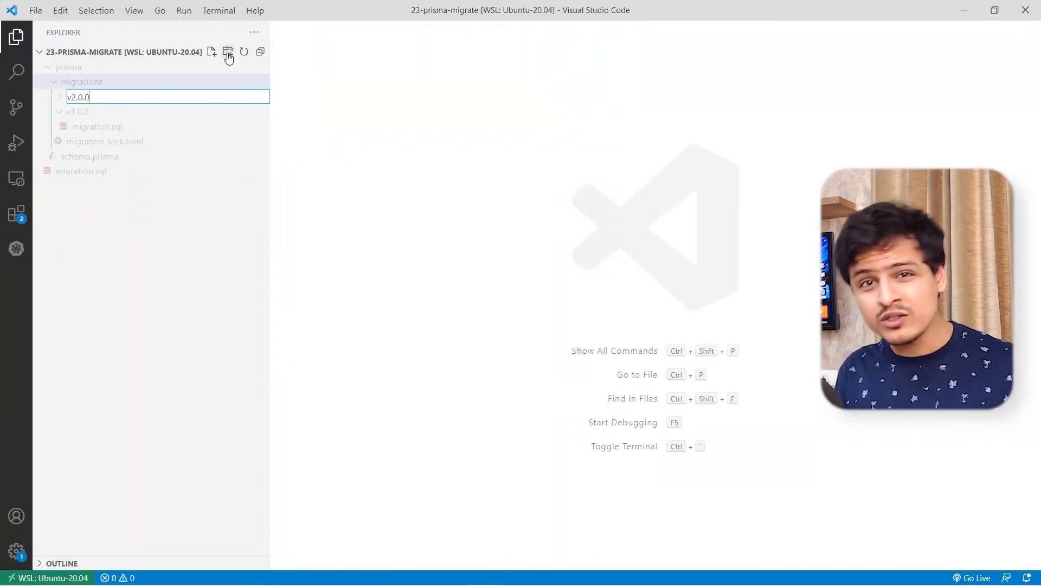
key("Enter")
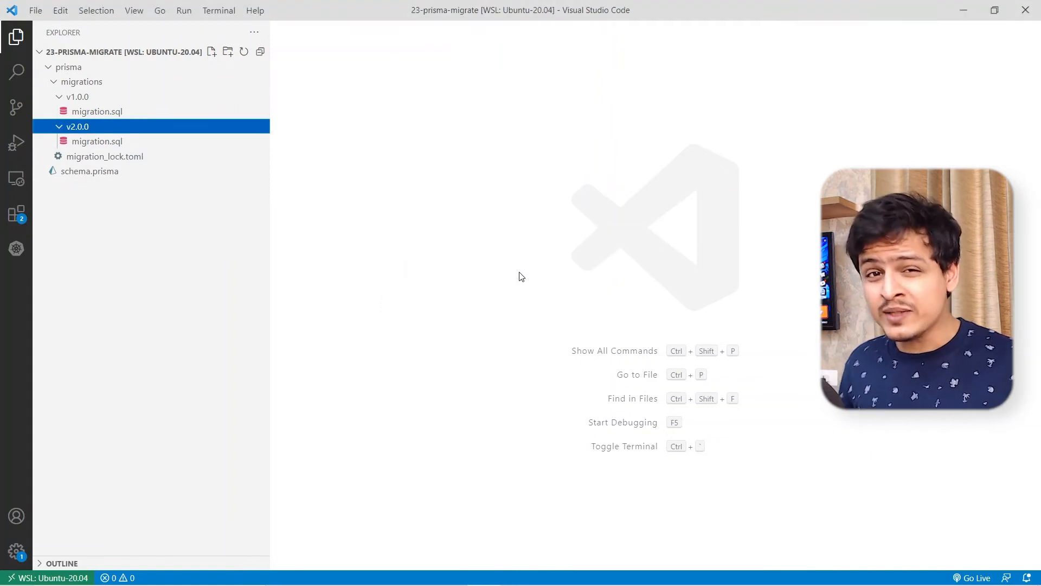
left_click(98, 141)
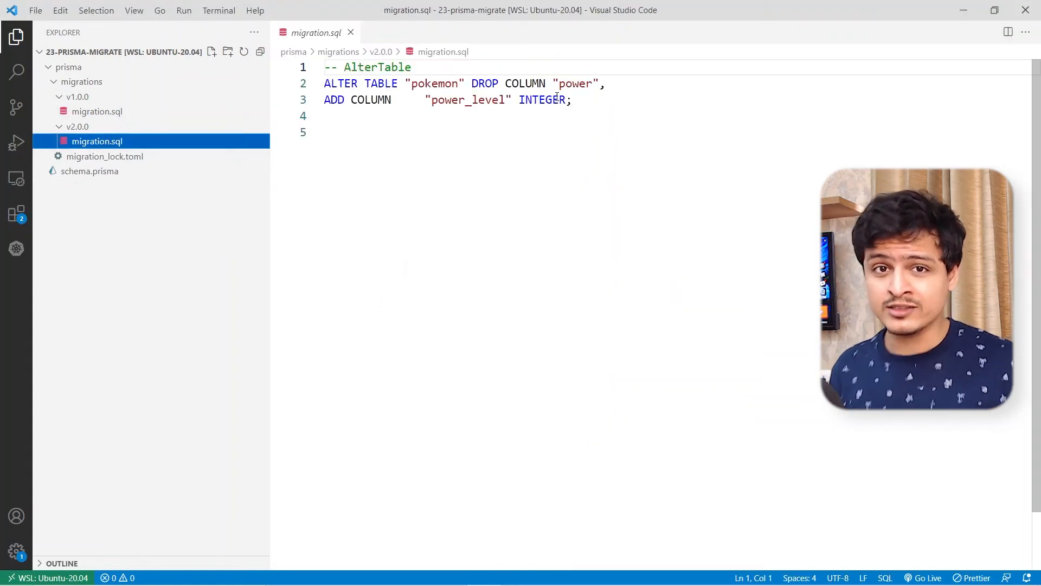
Step: Edit the v2.0.0 SQL so it drops power and adds power_level to pokemon
left_click_drag(324, 84, 571, 99)
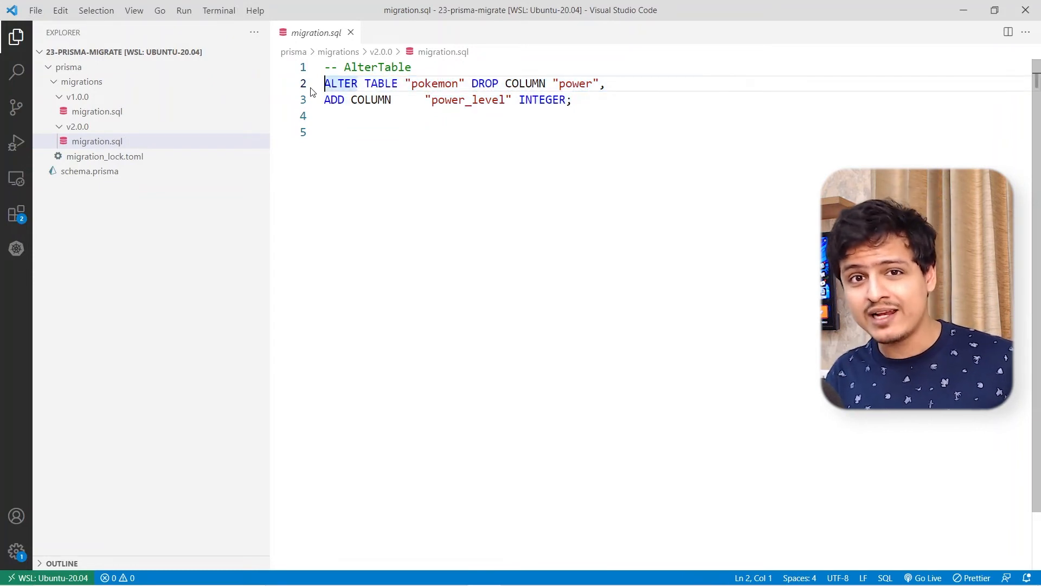
key("ctrl+k")
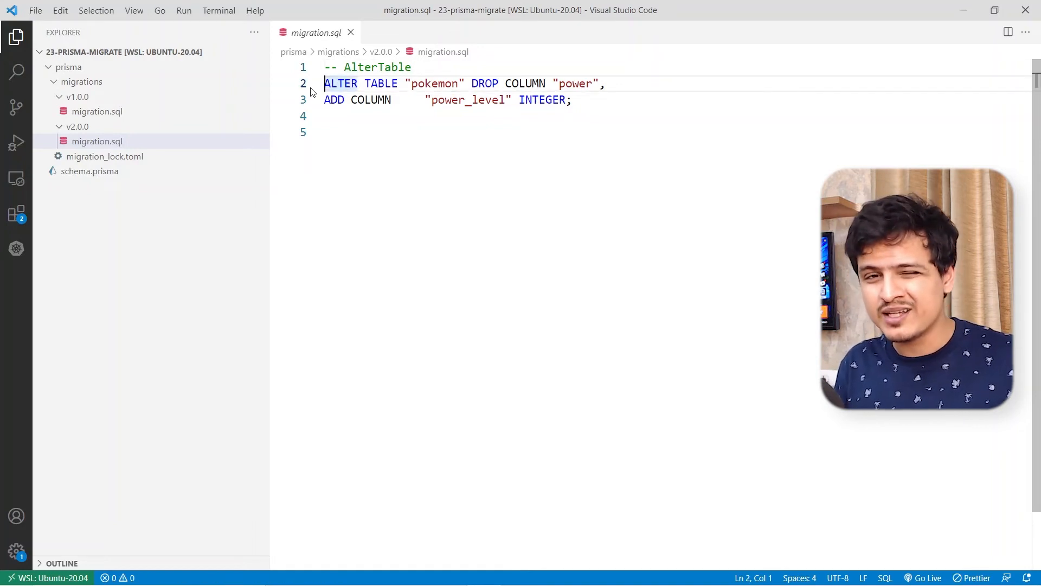
key("Delete")
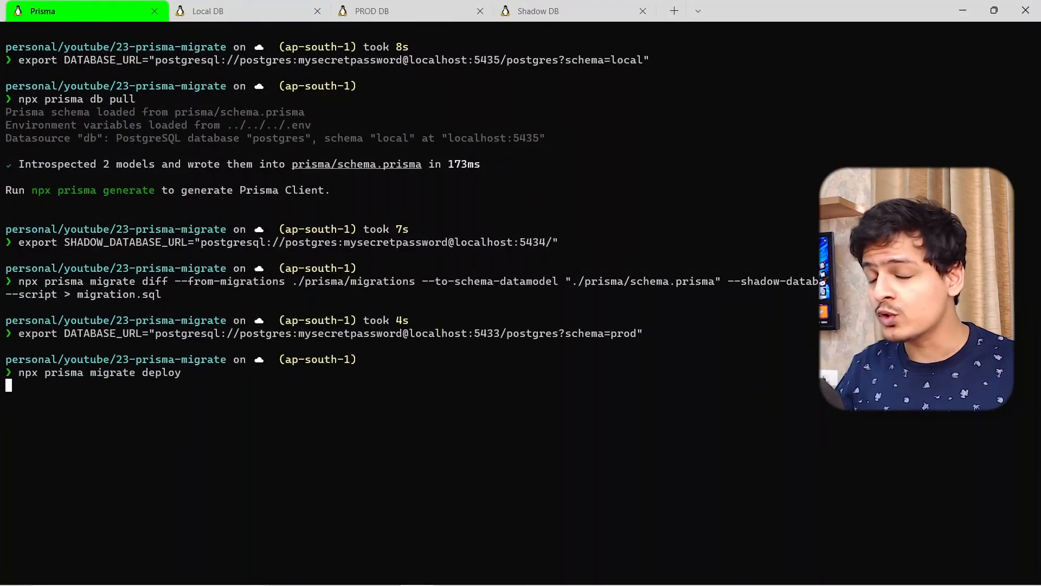
Step: Run npx prisma migrate deploy against prod, then refresh the Prod DB server in pgAdmin
key("Enter")
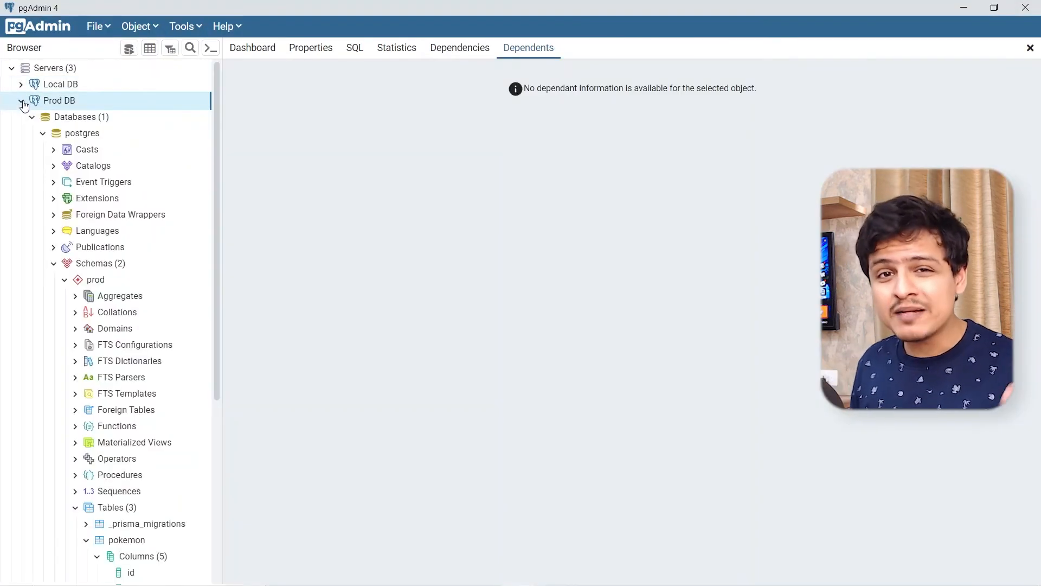
right_click(58, 100)
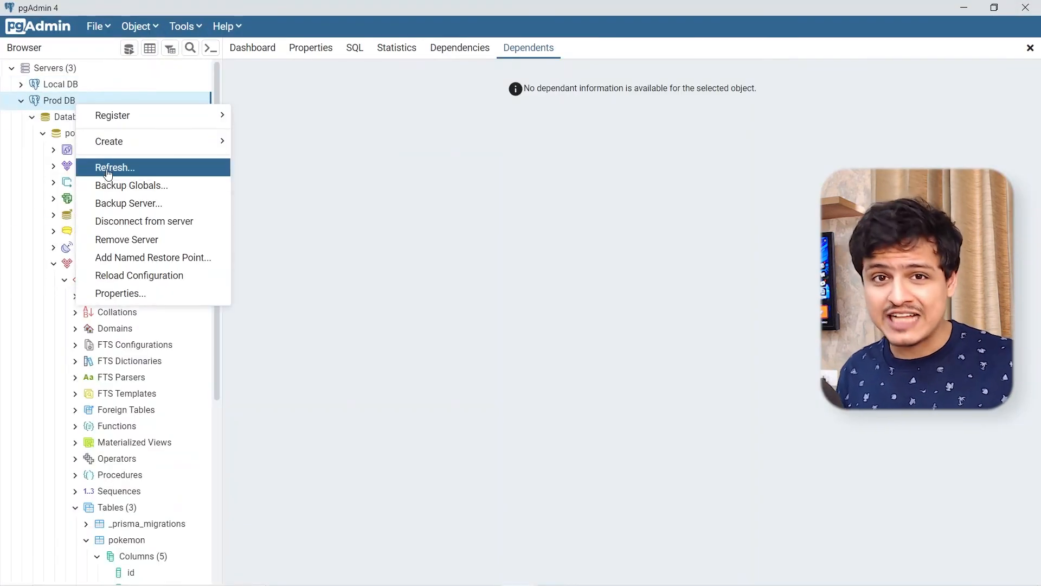